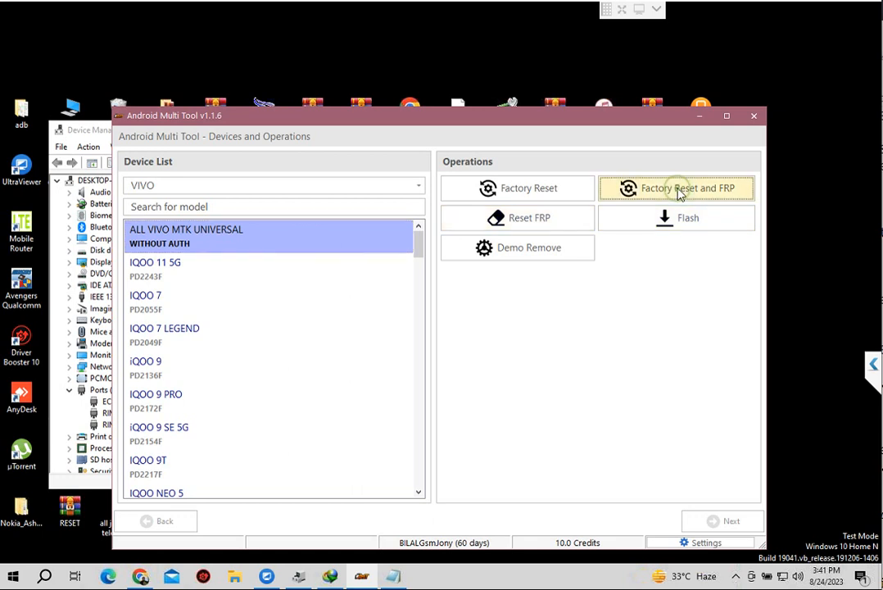
Start Factory Reset and FRP for ALL VIVO MTK UNIVERSAL, accepting default MediaTek connection settings.
click(678, 188)
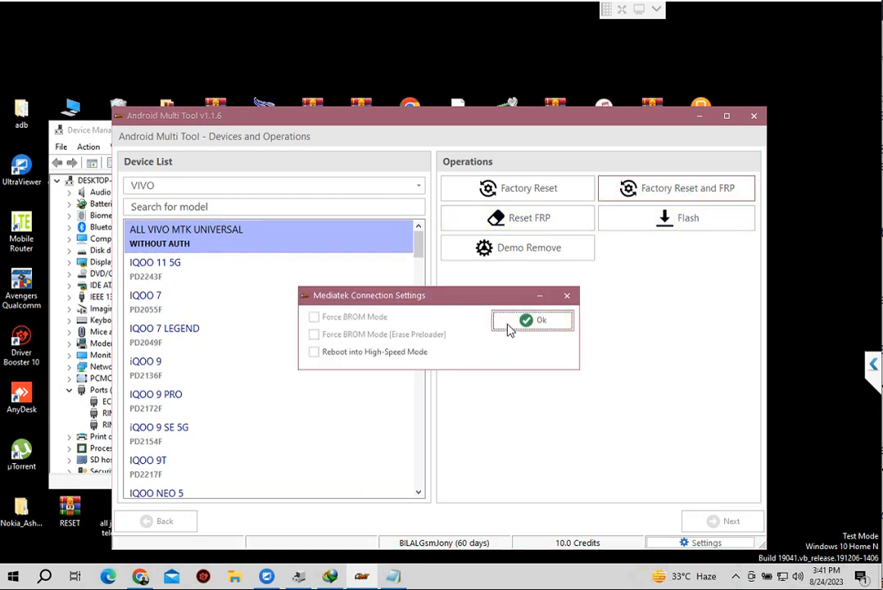
click(533, 320)
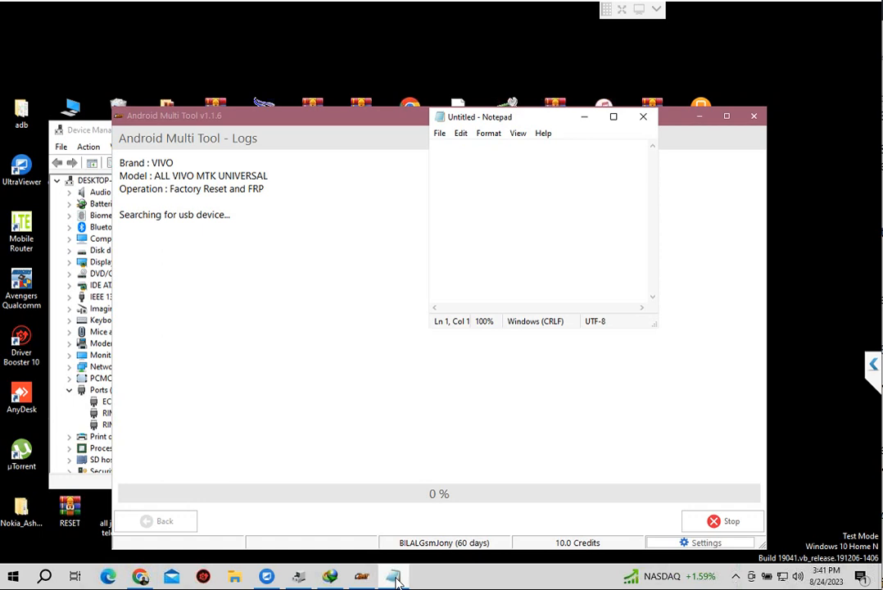
Type the note 'connect' into the blank Notepad document.
text(connect)
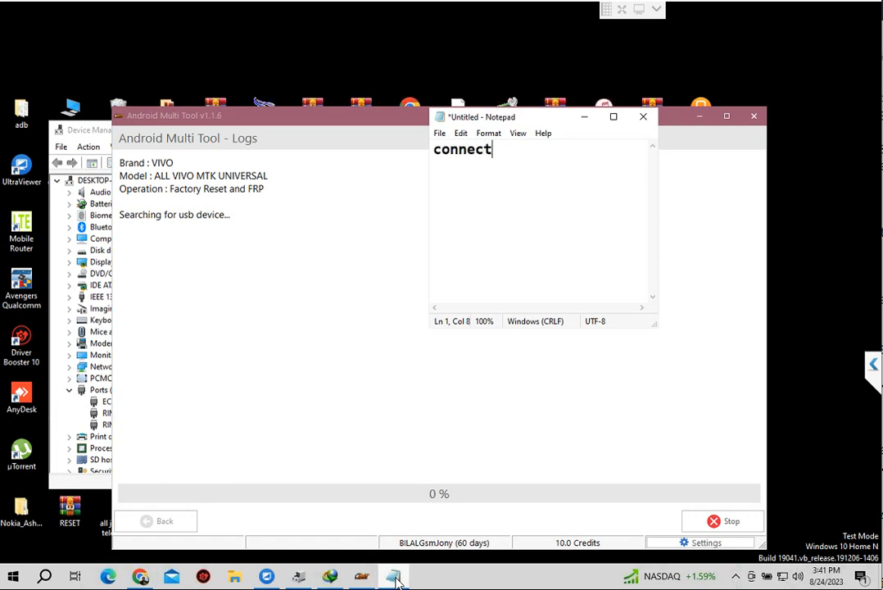
mouse_move(383, 252)
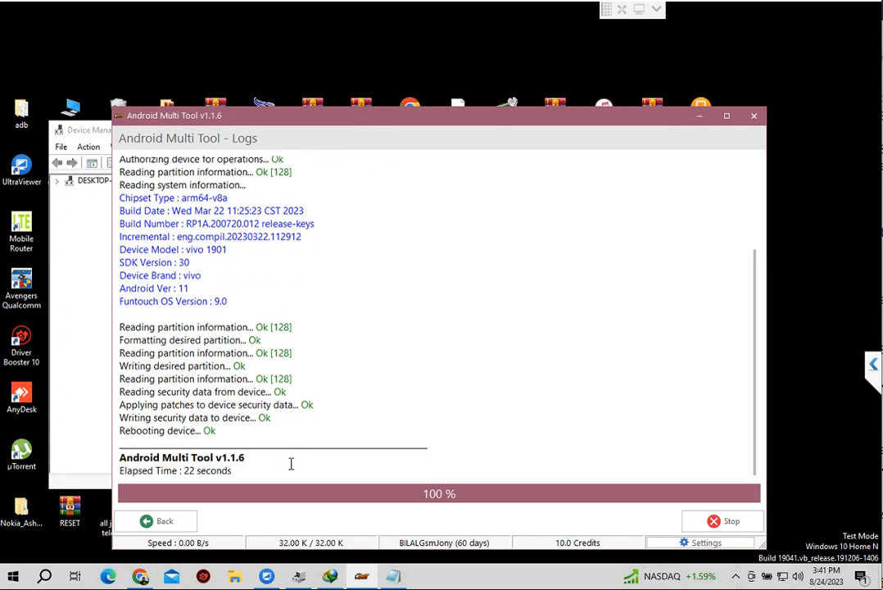
mouse_move(281, 483)
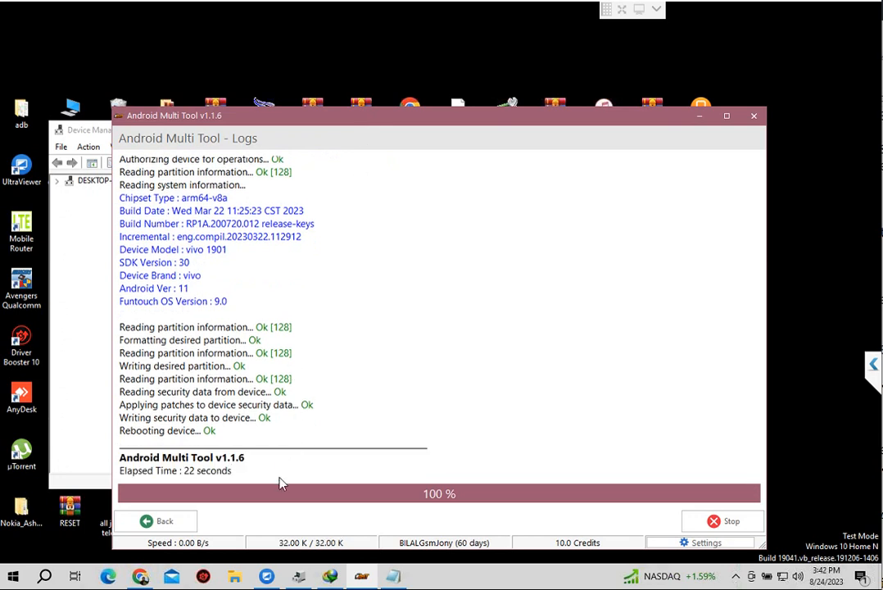